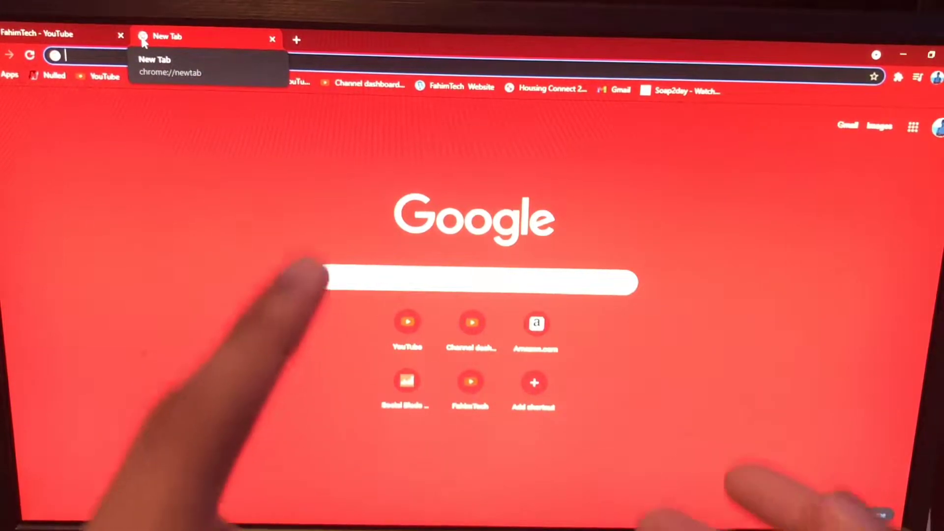
mouse_move(312, 277)
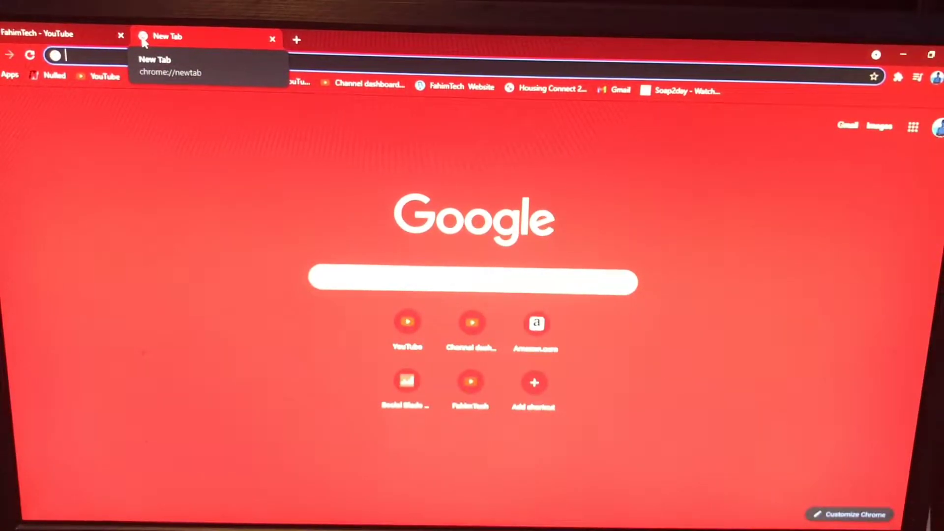
Step: Search Google for 'ds4 windows' to find the DS4Windows site
text(ds4 windows)
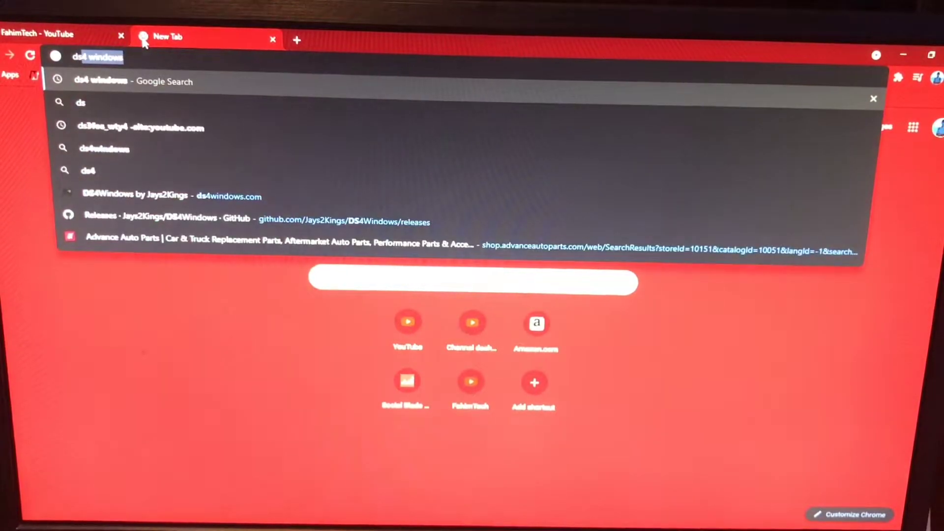
key(Return)
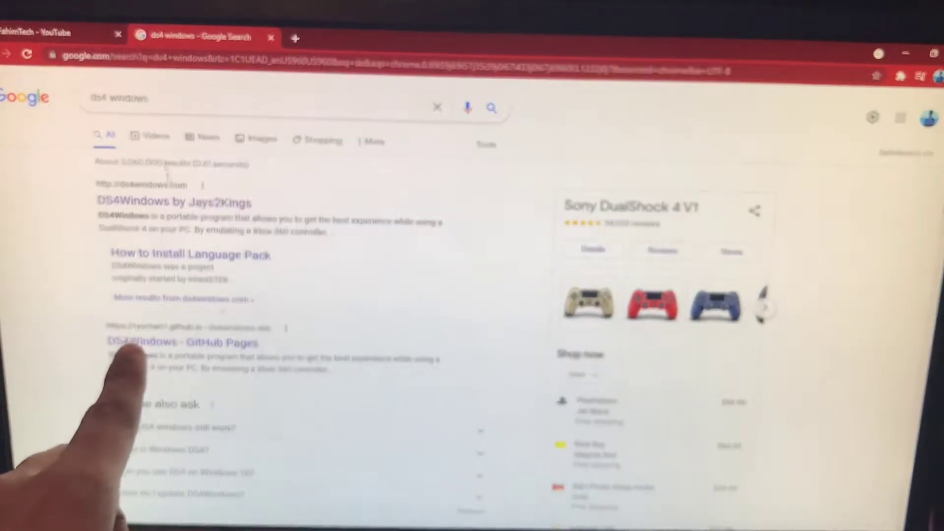
Step: Follow the DS4Windows link in the #links channel to the GitHub releases page
click(164, 203)
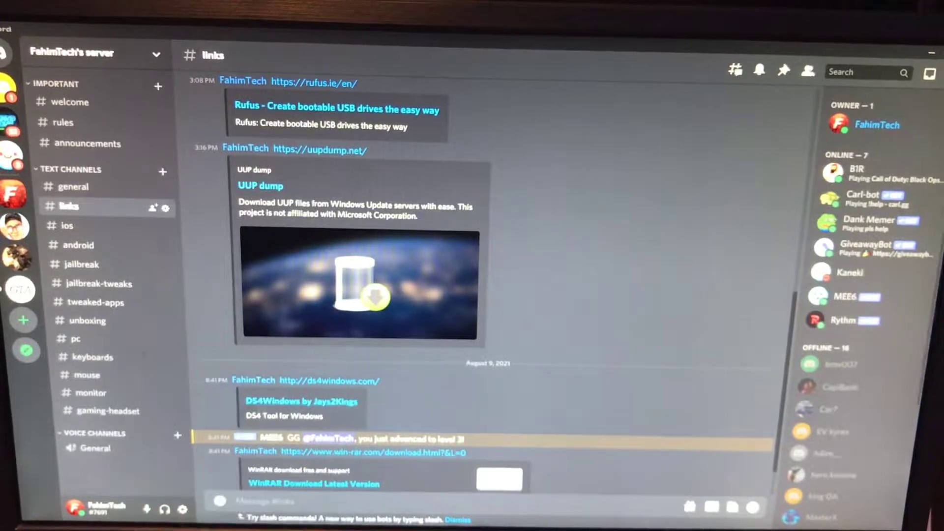
click(329, 381)
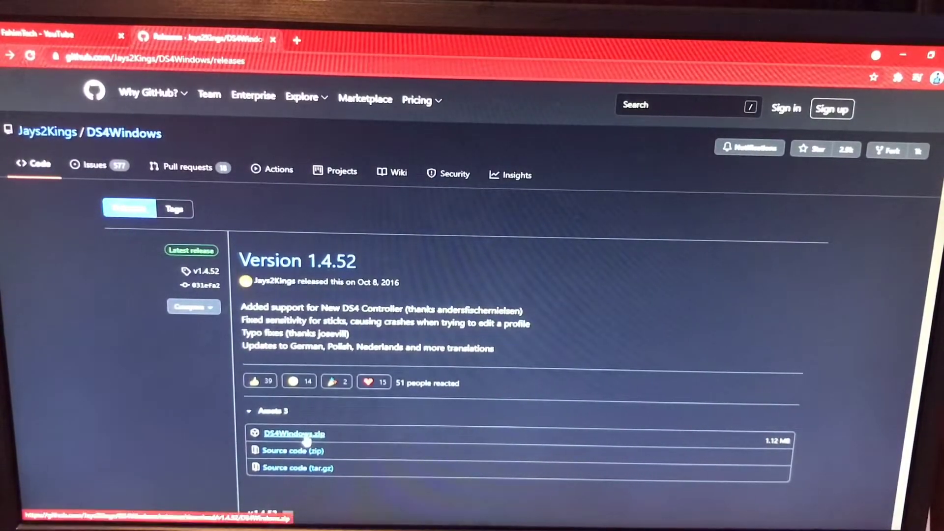
Step: Download DS4Windows.zip to Downloads and view its contents in WinRAR
click(294, 433)
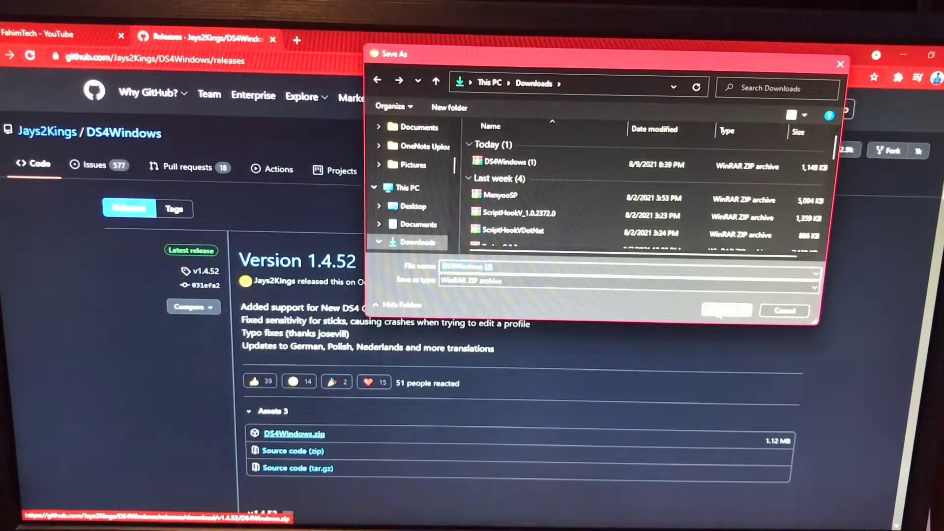
click(725, 310)
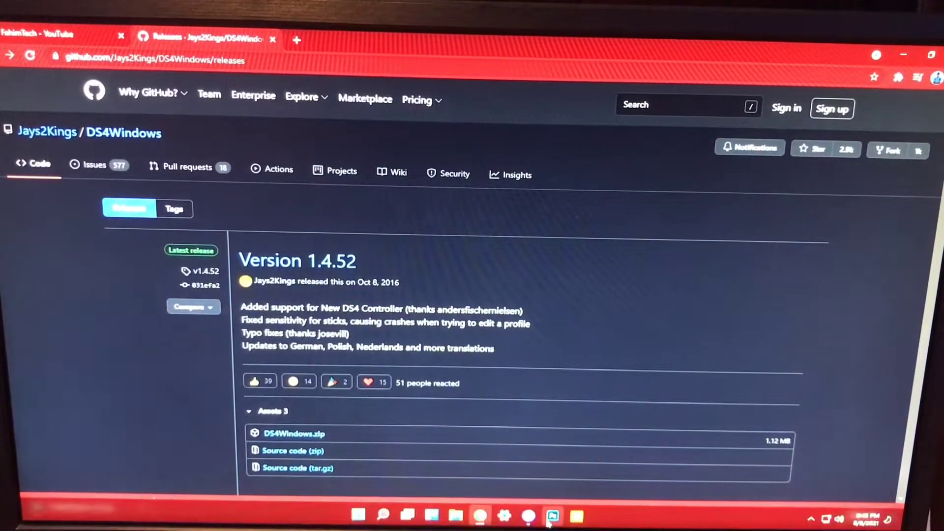
click(294, 434)
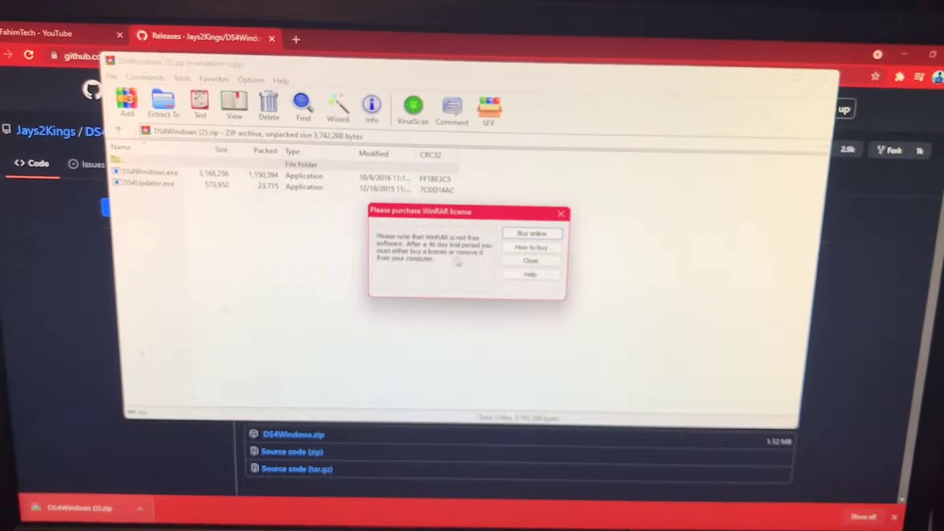
Step: Launch DS4Windows.exe from the archive, storing settings in the Program Folder
click(529, 261)
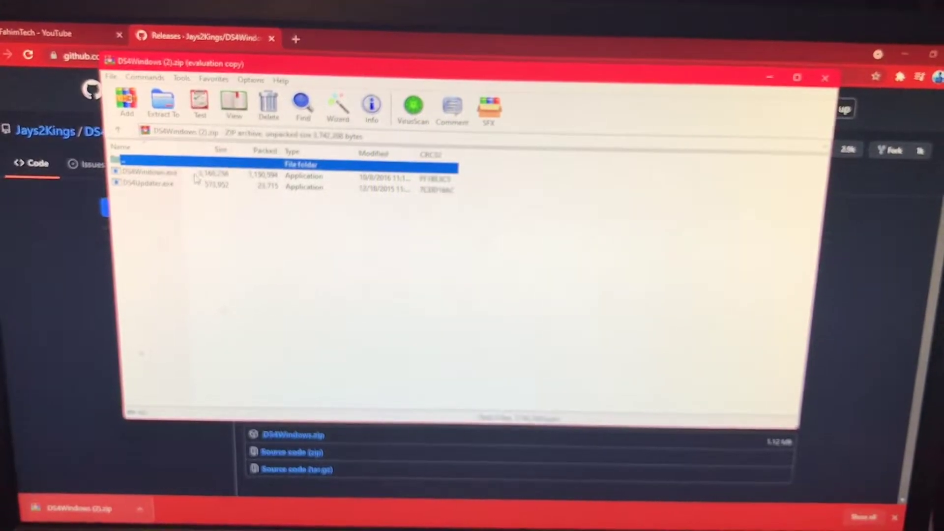
double_click(147, 173)
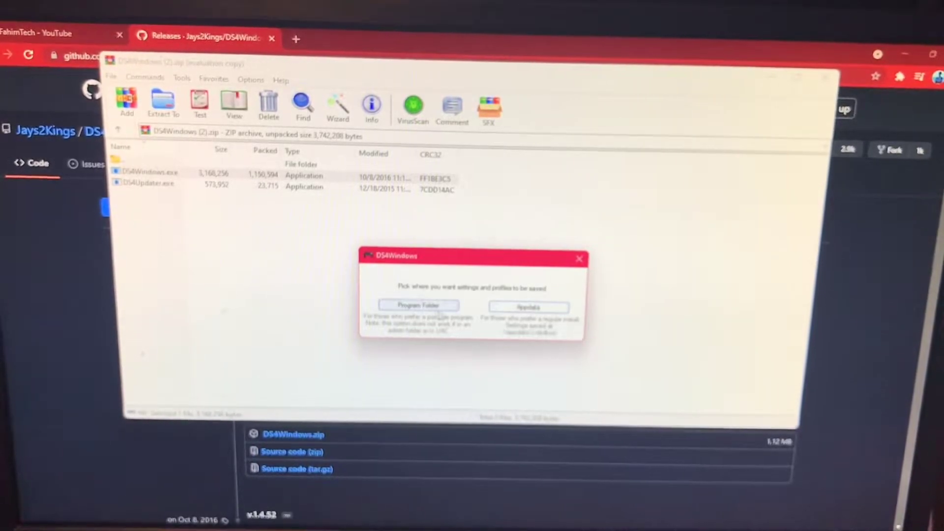
click(417, 304)
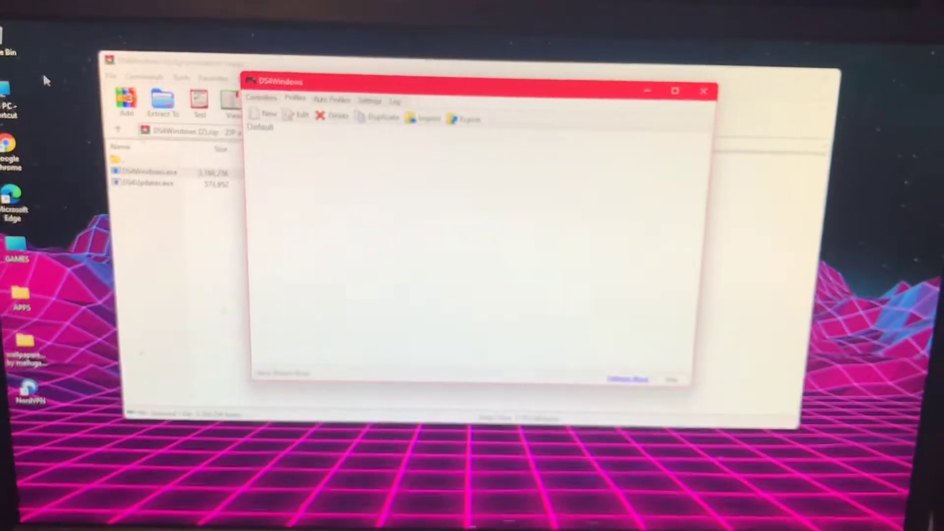
Step: Search Start for 'bluetooth and other devices settings' to reach Bluetooth & devices
click(360, 514)
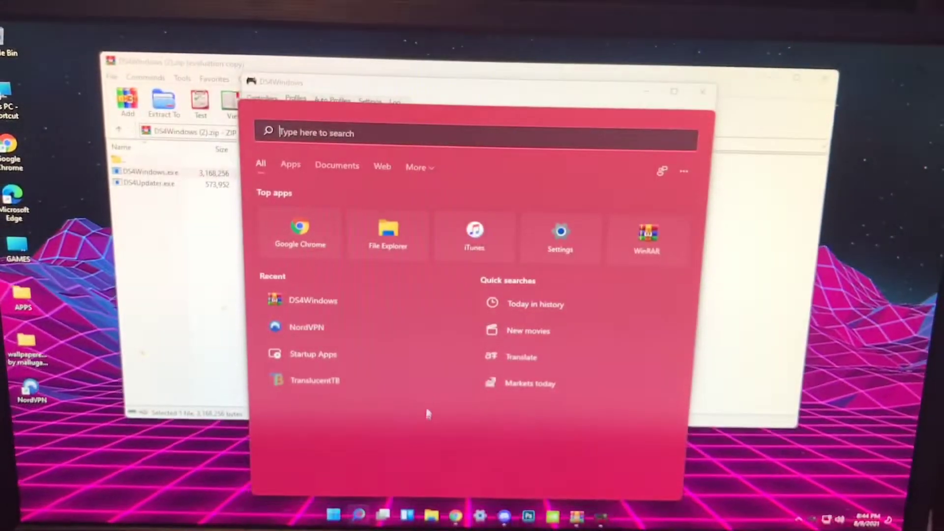
text(bluetooth and other devices settings)
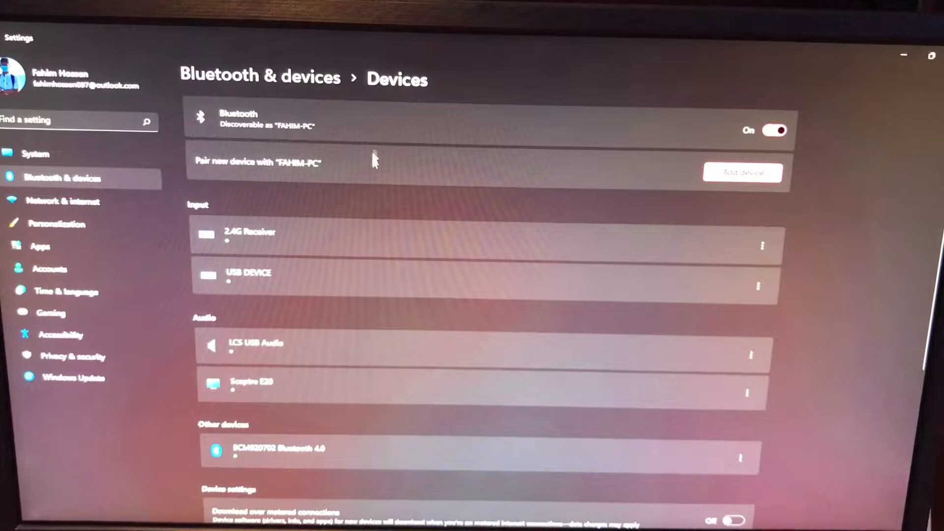
Step: Add a Bluetooth device and pair the Wireless Controller with the PC
click(742, 173)
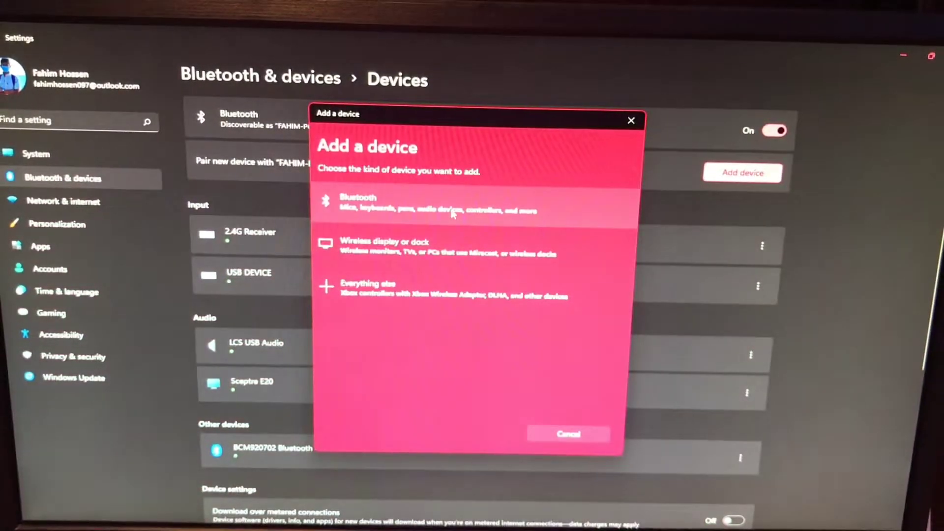
click(422, 205)
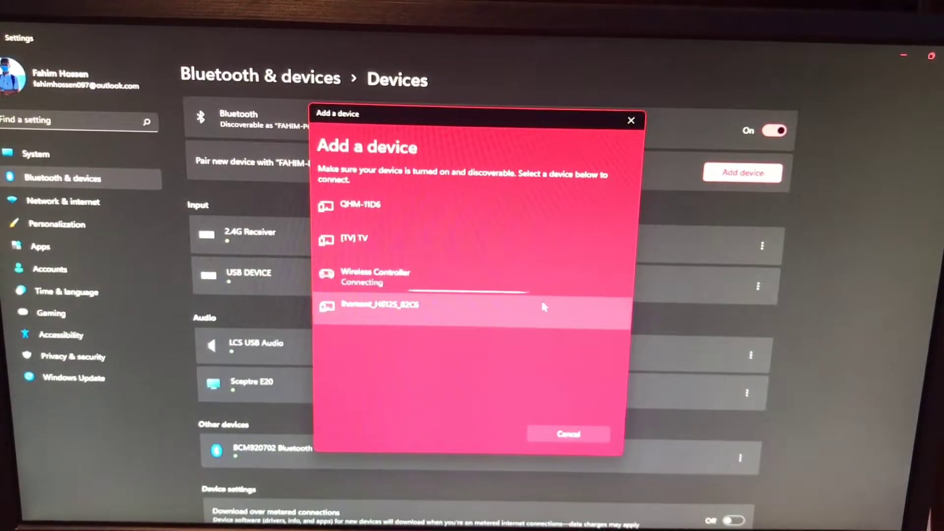
click(567, 433)
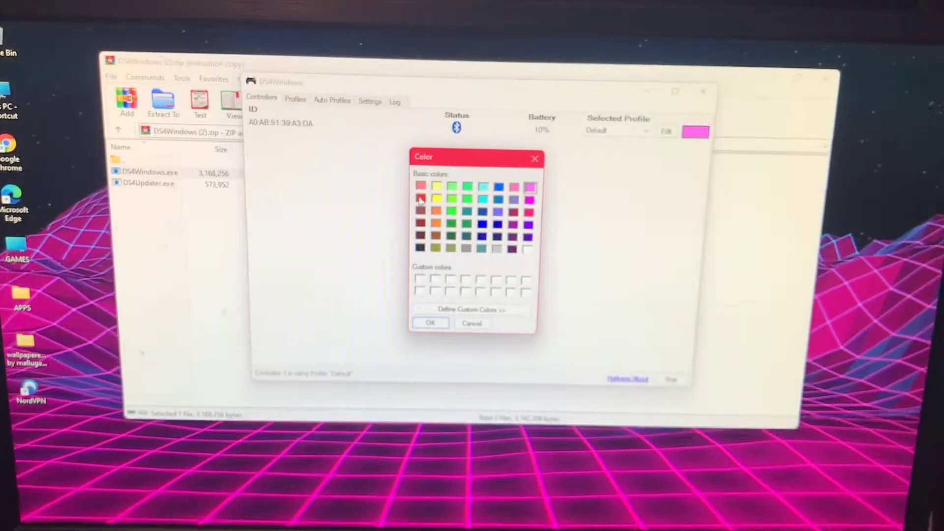
Step: Set the controller's light bar colour to red and close DS4Windows
click(420, 197)
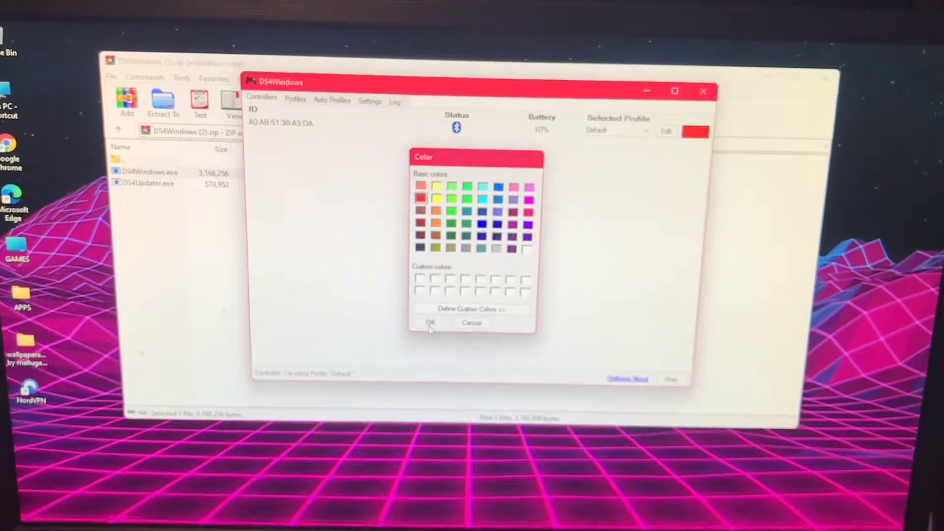
click(429, 323)
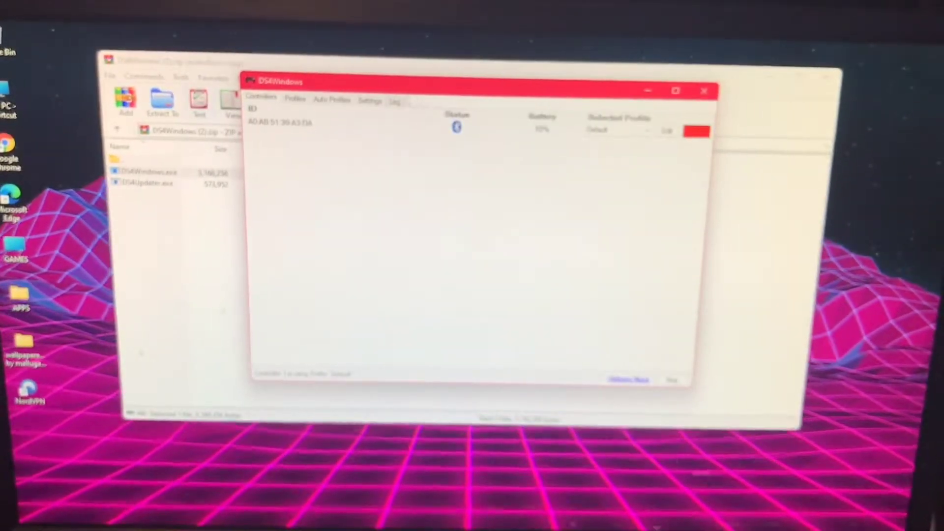
click(294, 100)
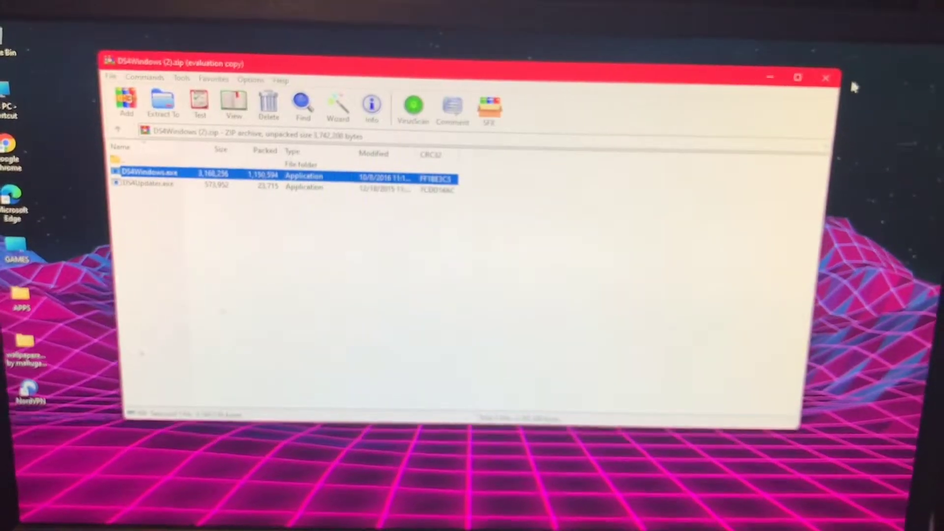
Step: Close WinRAR and search Start for Steam, typing 'sye' then 'a'
click(826, 78)
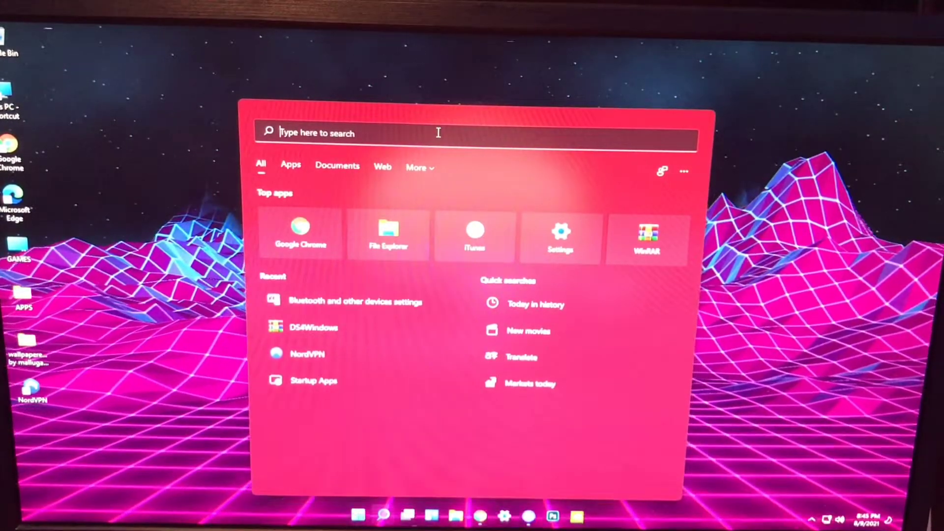
text(sye)
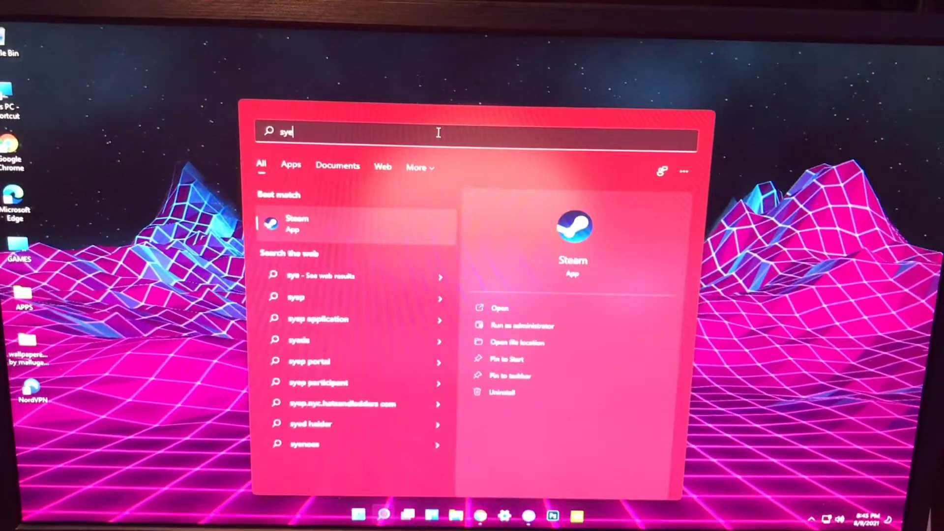
text(a)
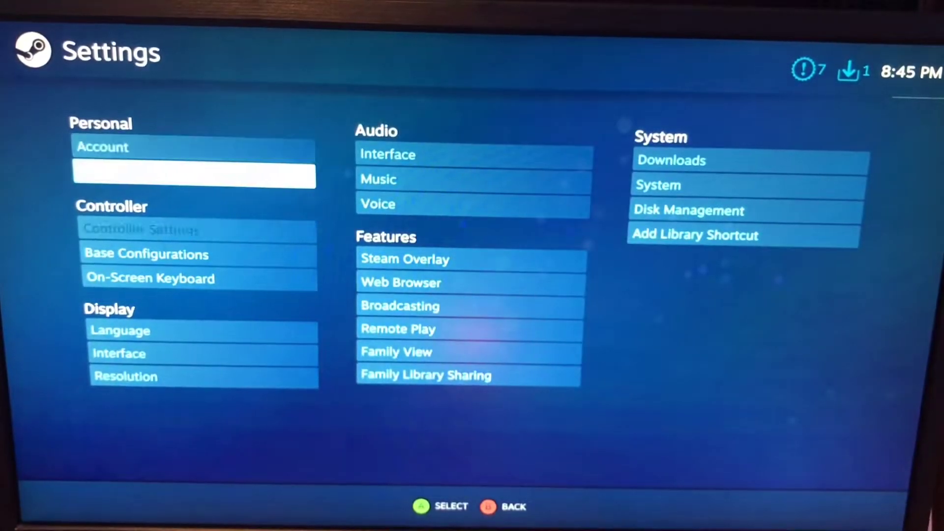
Step: Leave Settings for the Big Picture home screen and go to the Library
click(141, 229)
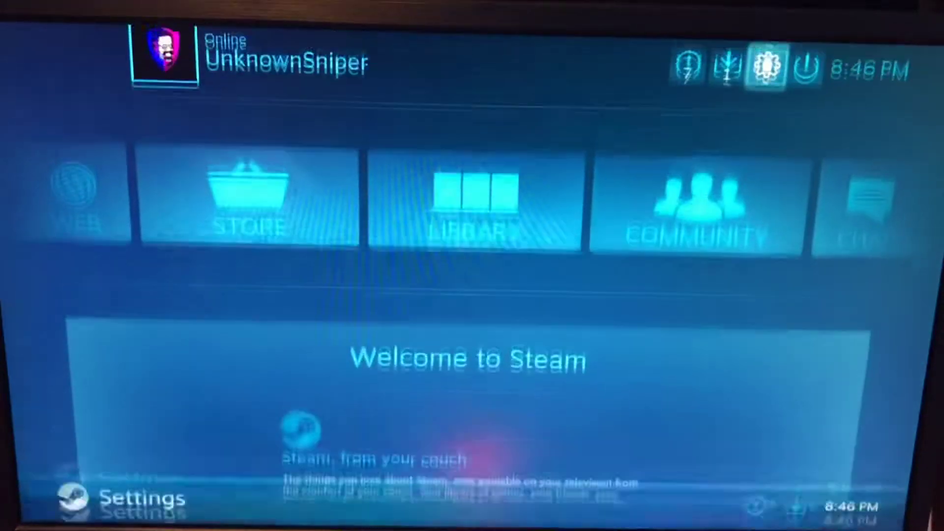
click(473, 205)
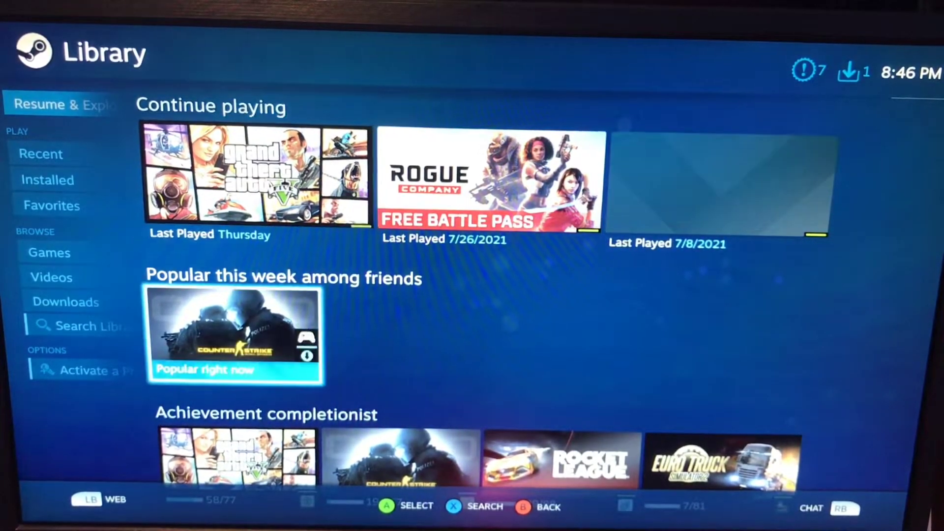
Step: Browse down the Library rows, then go to the Store's featured page
scroll(down, 3)
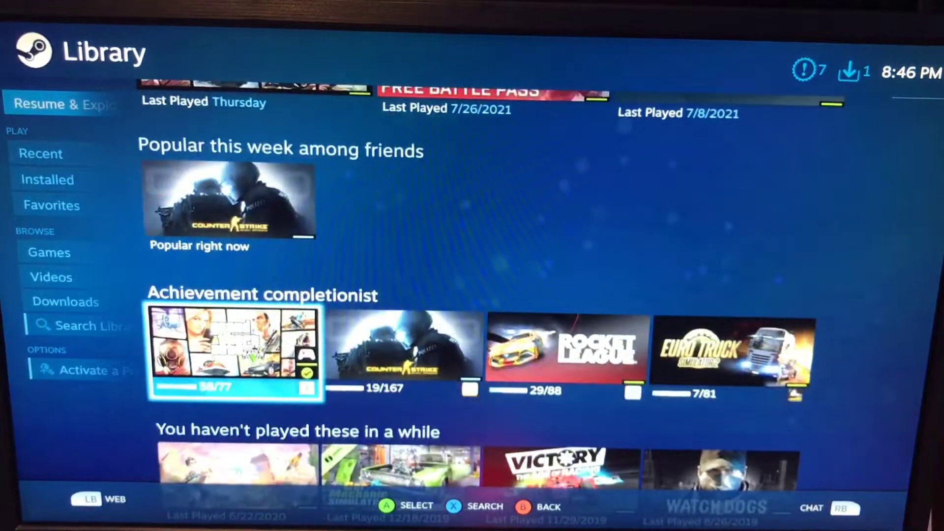
scroll(up, 3)
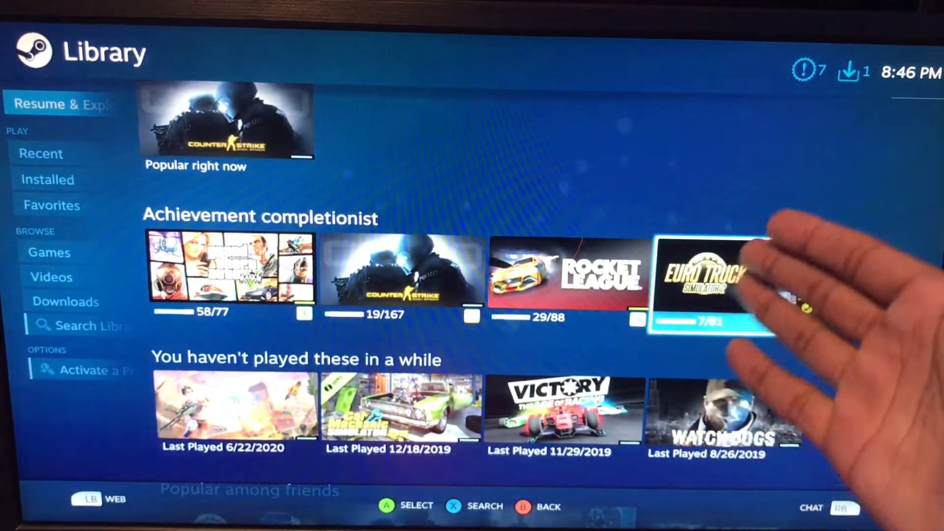
scroll(down, 3)
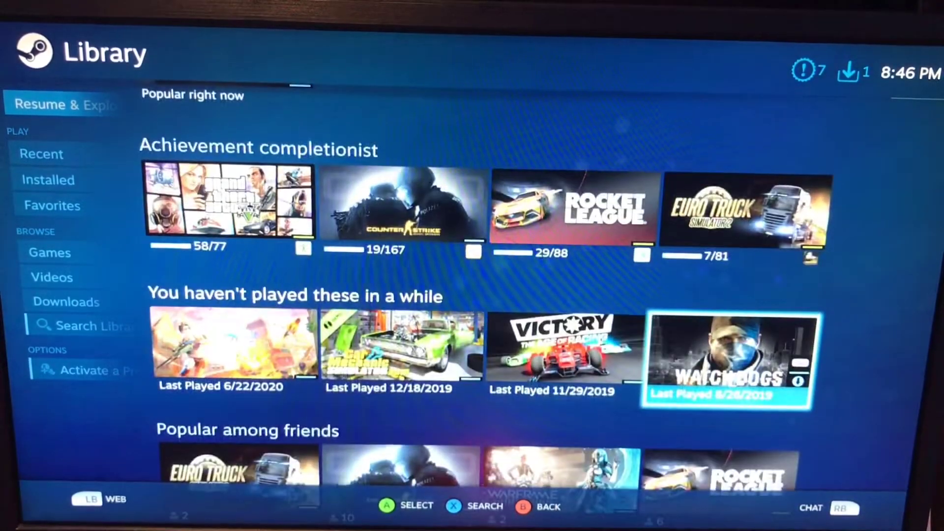
scroll(down, 3)
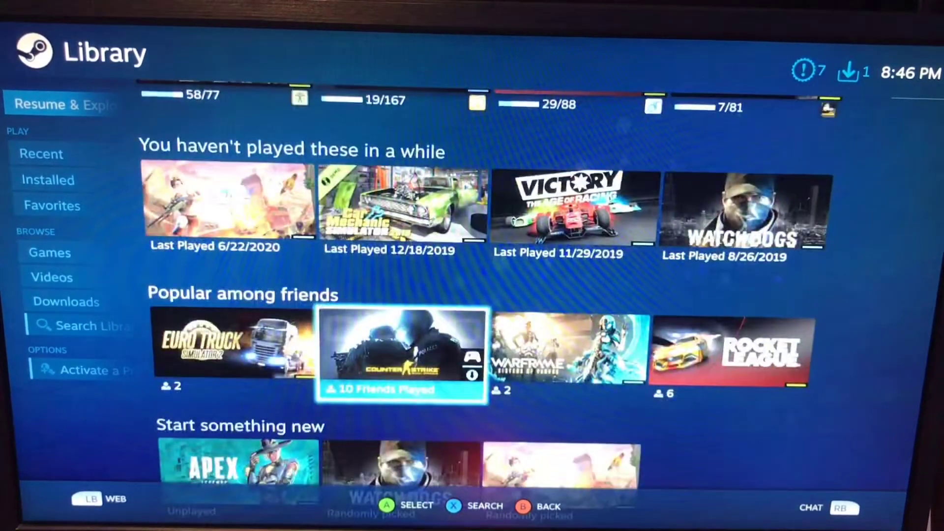
scroll(down, 3)
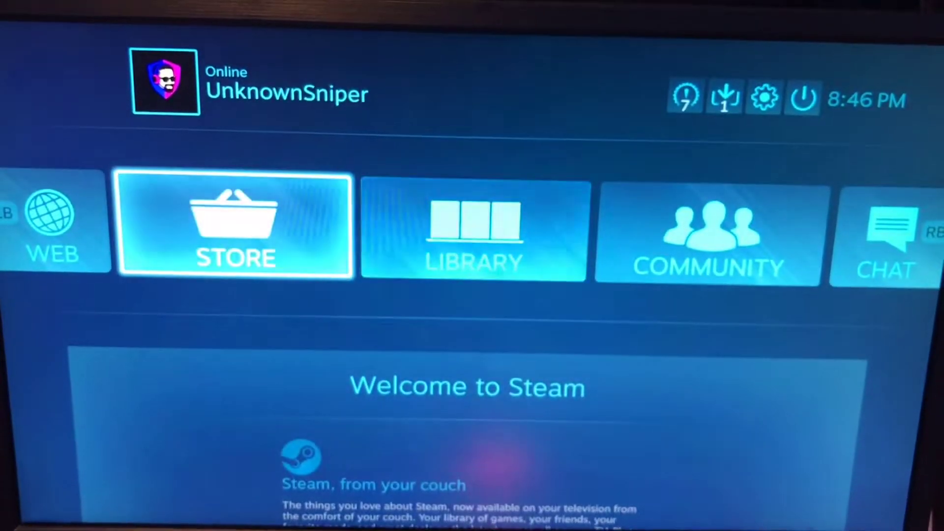
click(235, 225)
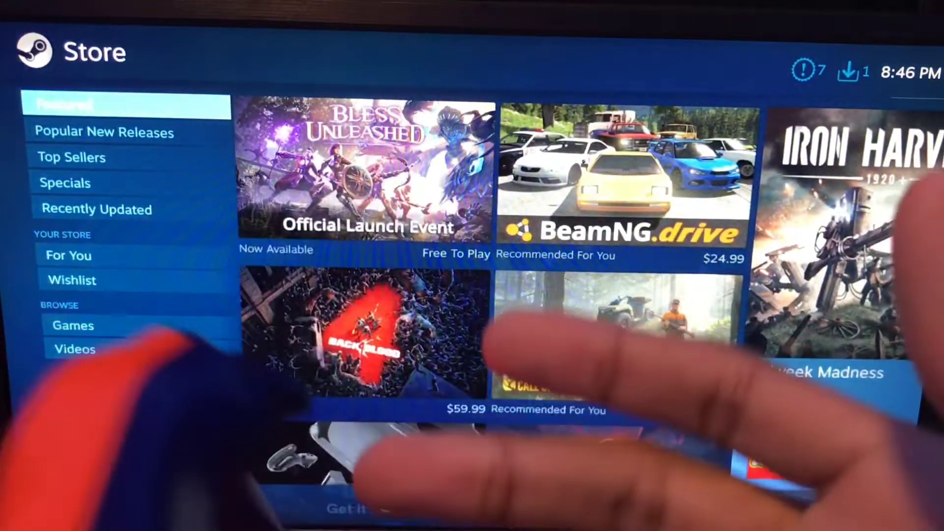